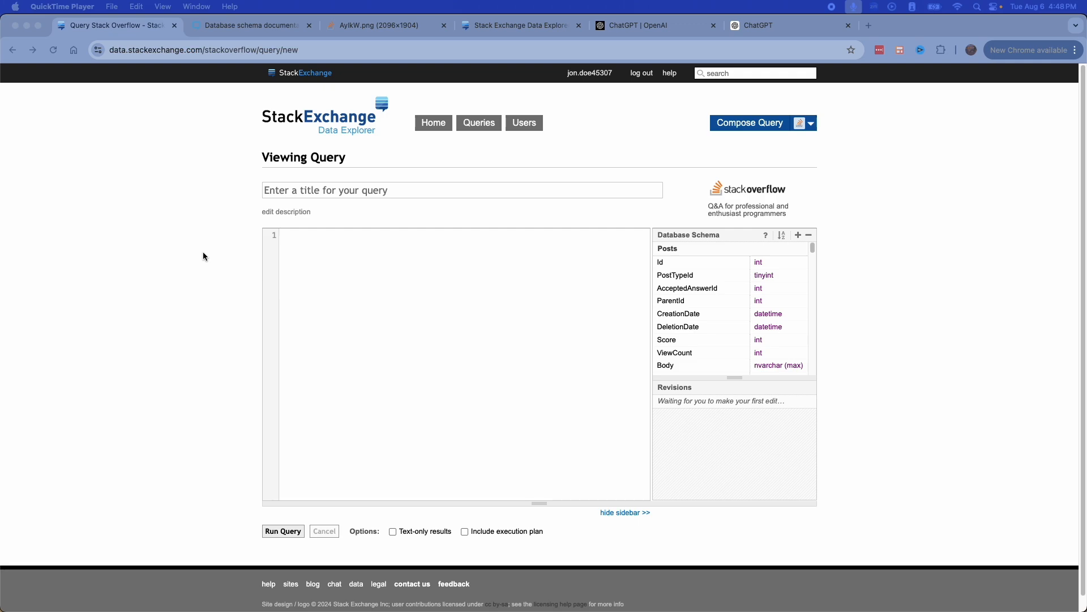
{"action": "mouse_move", "coordinate": [816, 272]}
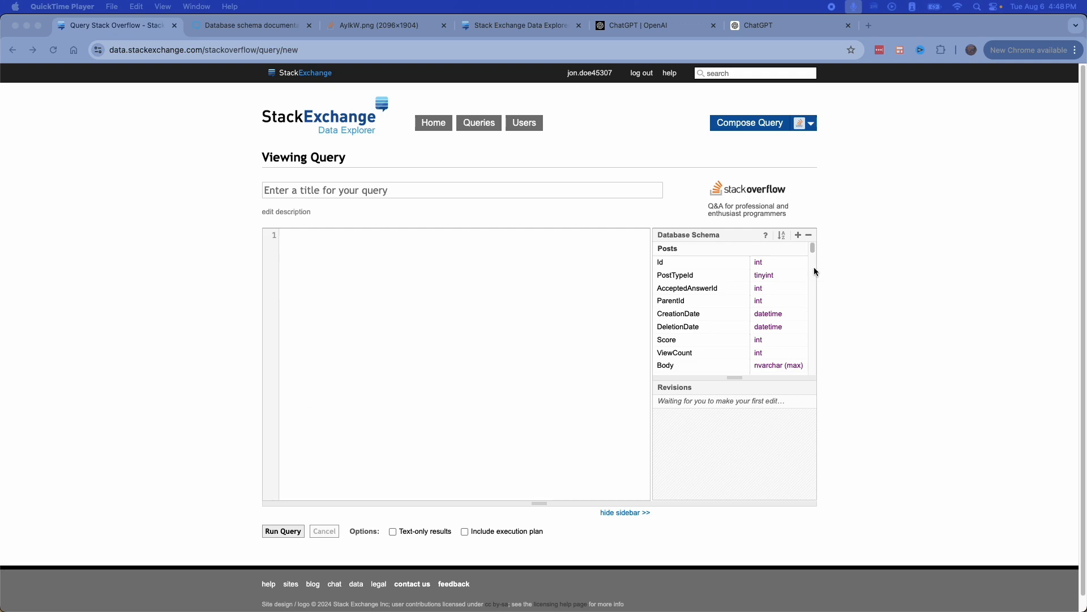
{"action": "mouse_move", "coordinate": [154, 269]}
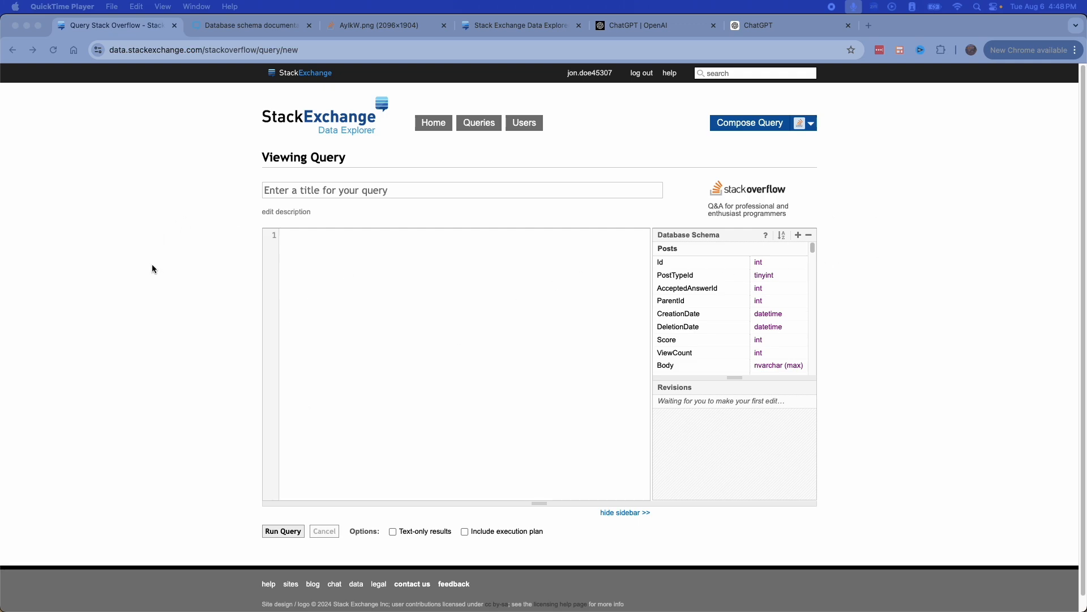
{"action": "mouse_move", "coordinate": [183, 261]}
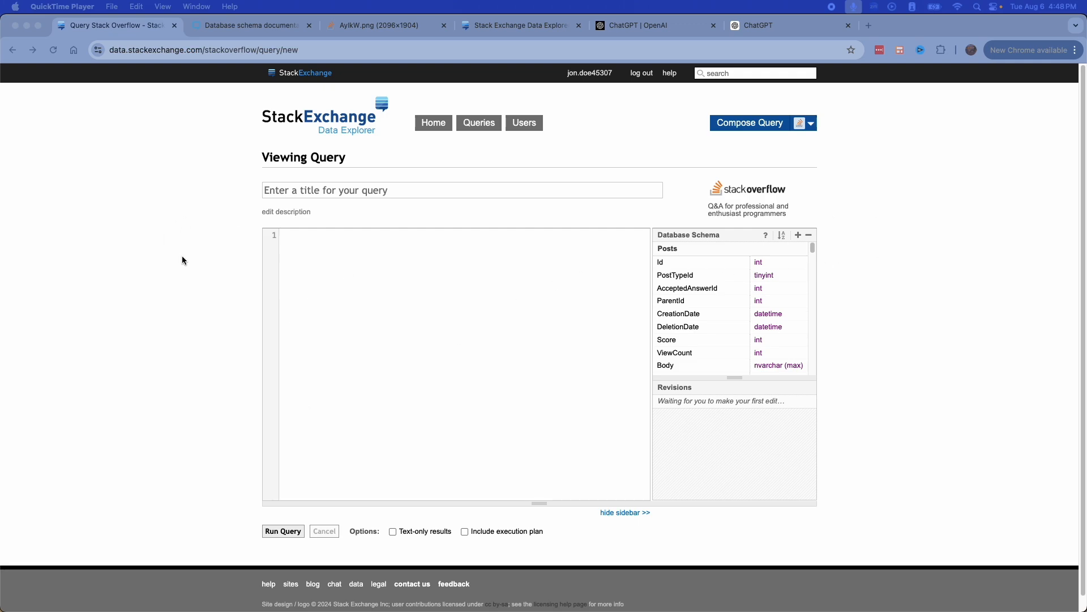
{"action": "mouse_move", "coordinate": [182, 238]}
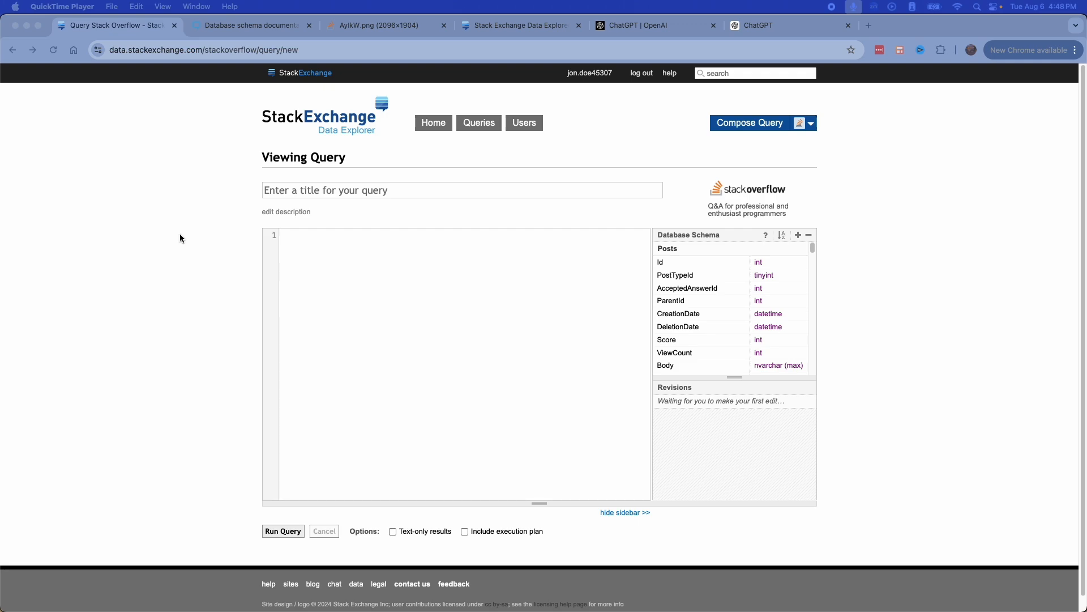
{"action": "mouse_move", "coordinate": [592, 210]}
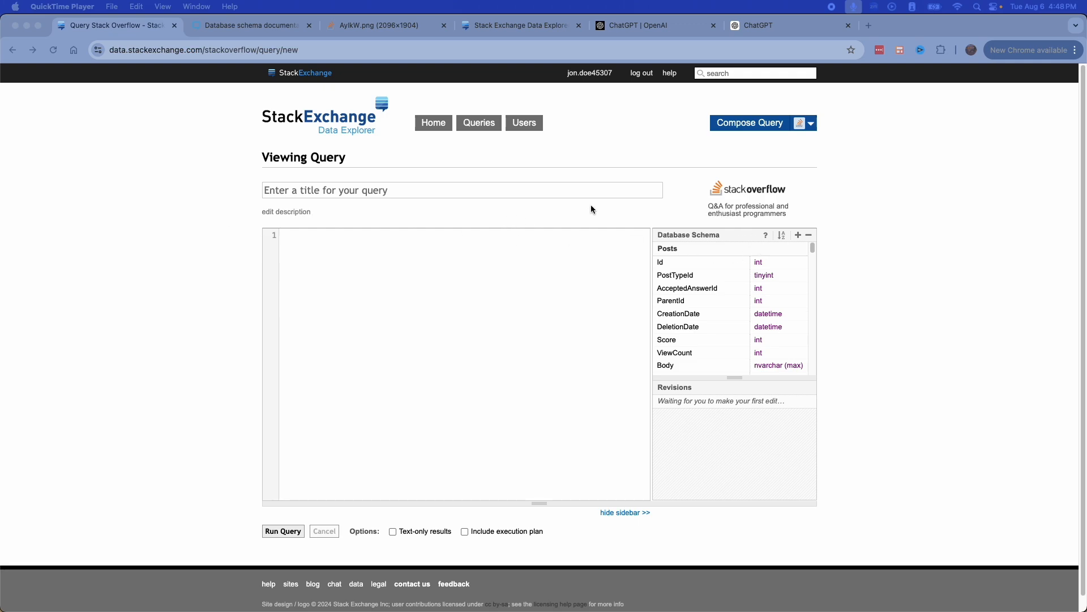
{"action": "mouse_move", "coordinate": [768, 238]}
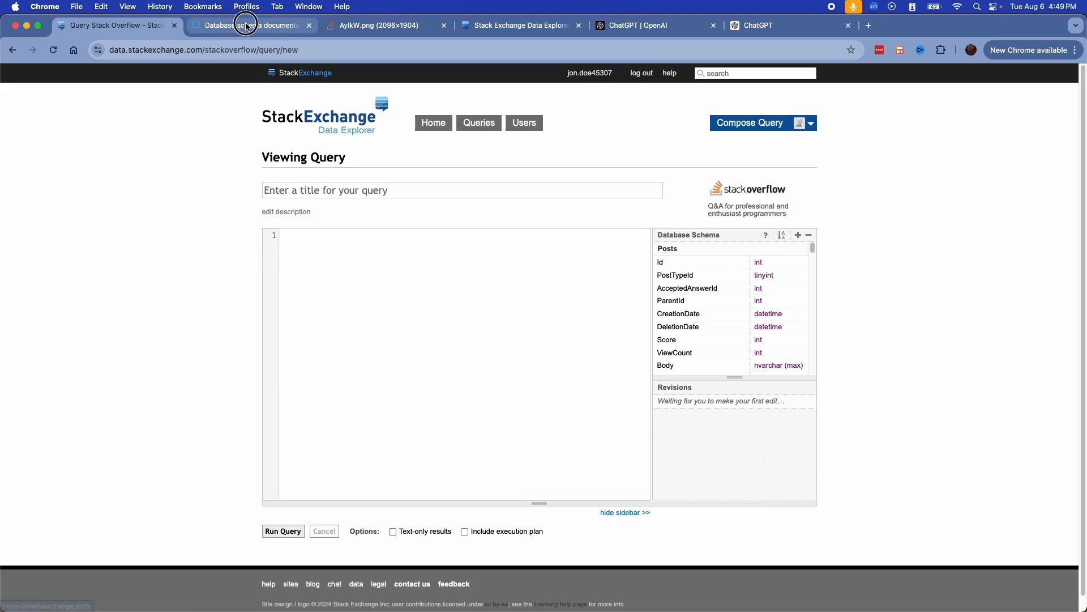
Step: Select the schema documentation's table and column listings through sede_users for copying
{"action": "left_click", "coordinate": [250, 25]}
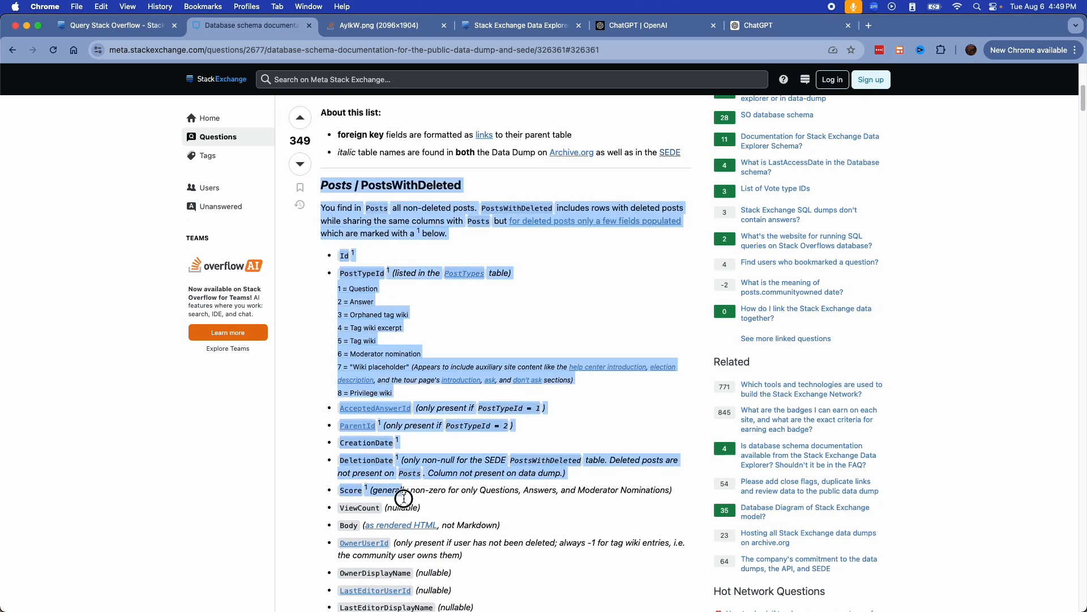
{"action": "scroll", "scroll_direction": "down", "scroll_amount": 3}
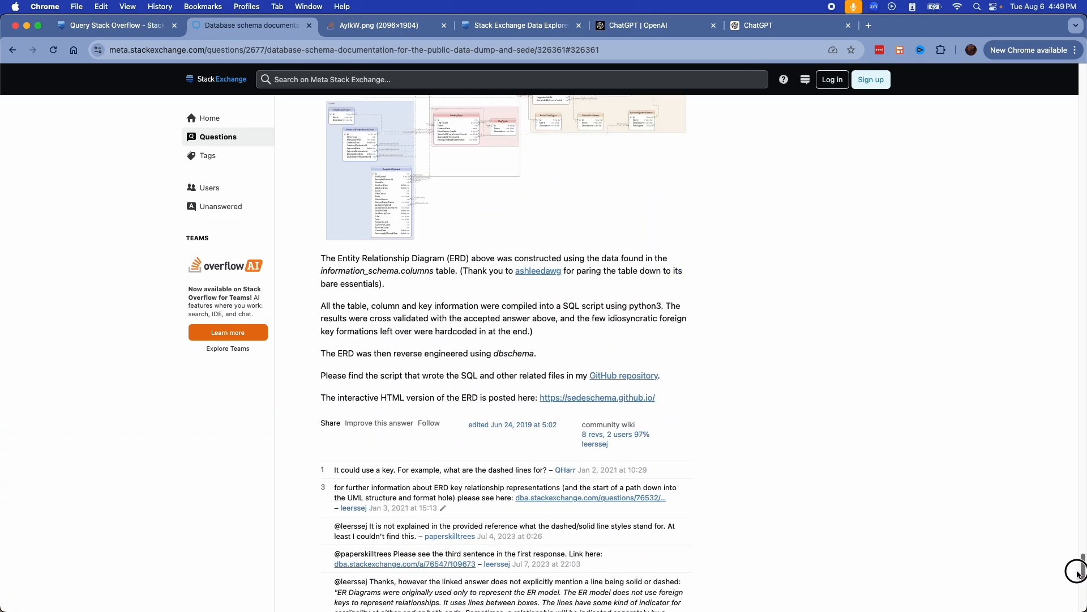
{"action": "scroll", "scroll_direction": "down", "scroll_amount": 3}
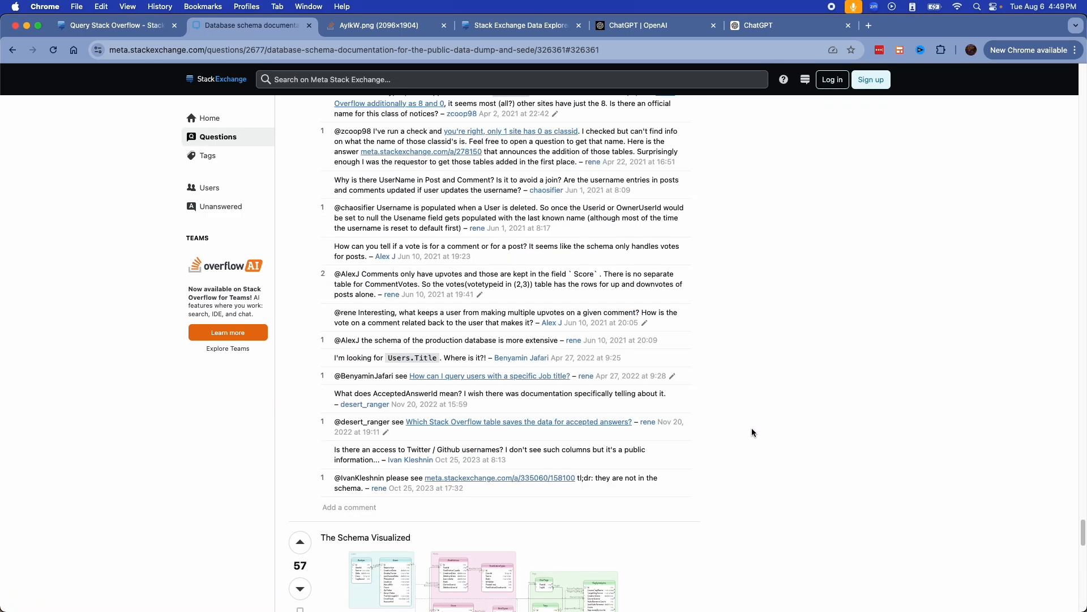
{"action": "scroll", "scroll_direction": "down", "scroll_amount": 3}
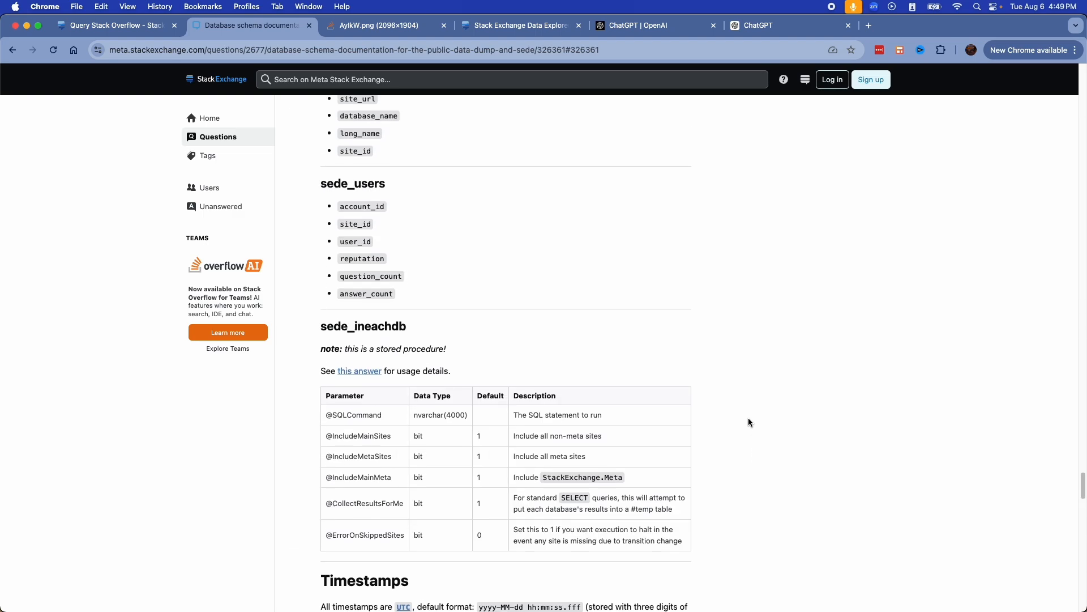
{"action": "scroll", "scroll_direction": "up", "scroll_amount": 3}
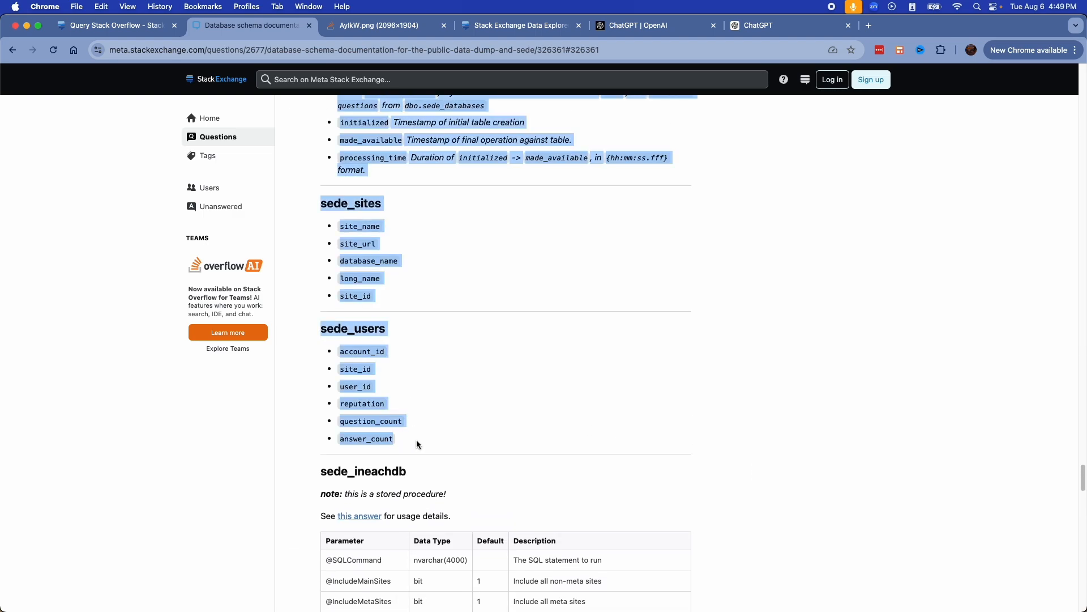
{"action": "mouse_move", "coordinate": [544, 324]}
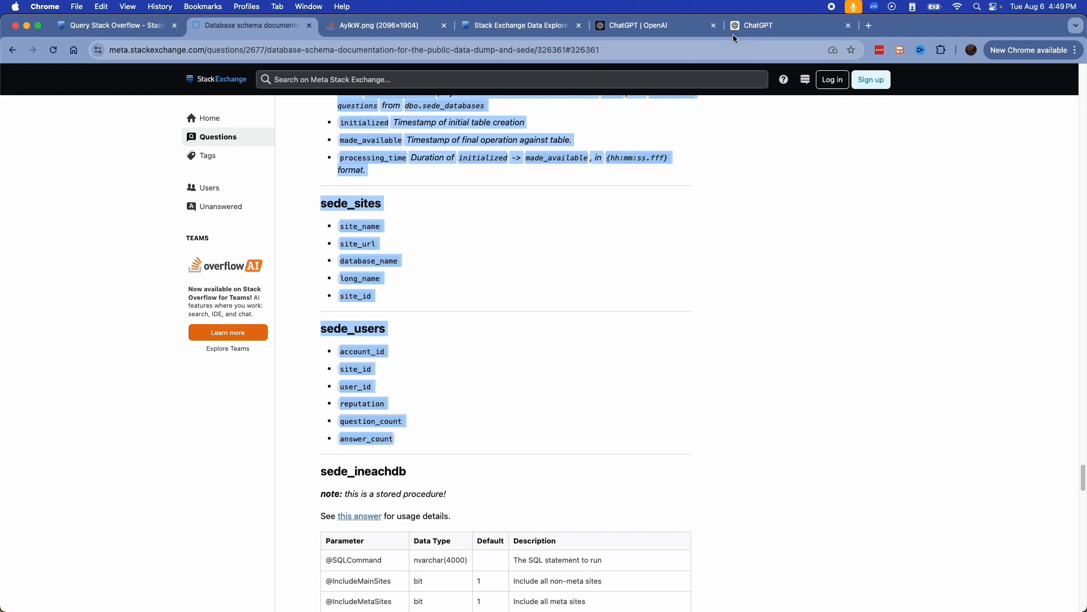
Step: Ask ChatGPT 'Please give me 10 business question' with the pasted schema and read the ten-question reply
{"action": "left_click", "coordinate": [784, 25]}
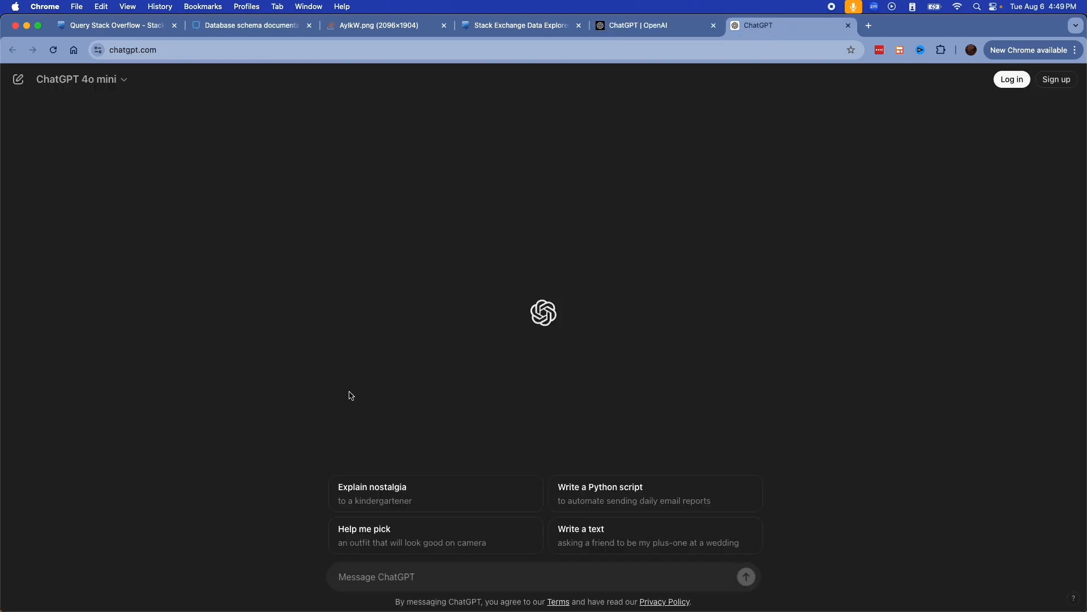
{"action": "mouse_move", "coordinate": [778, 315]}
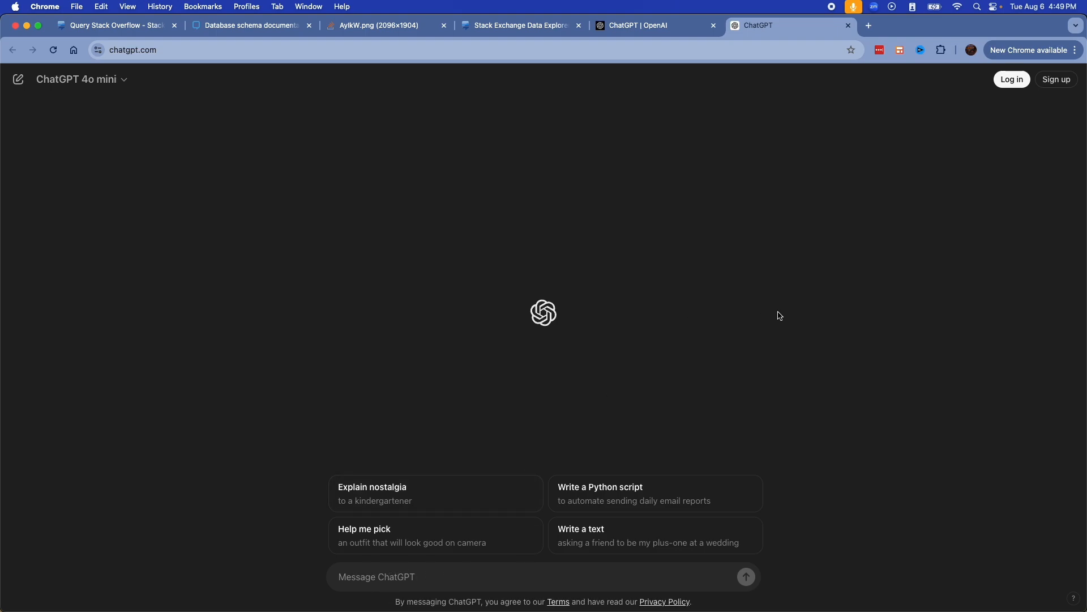
{"action": "mouse_move", "coordinate": [782, 313]}
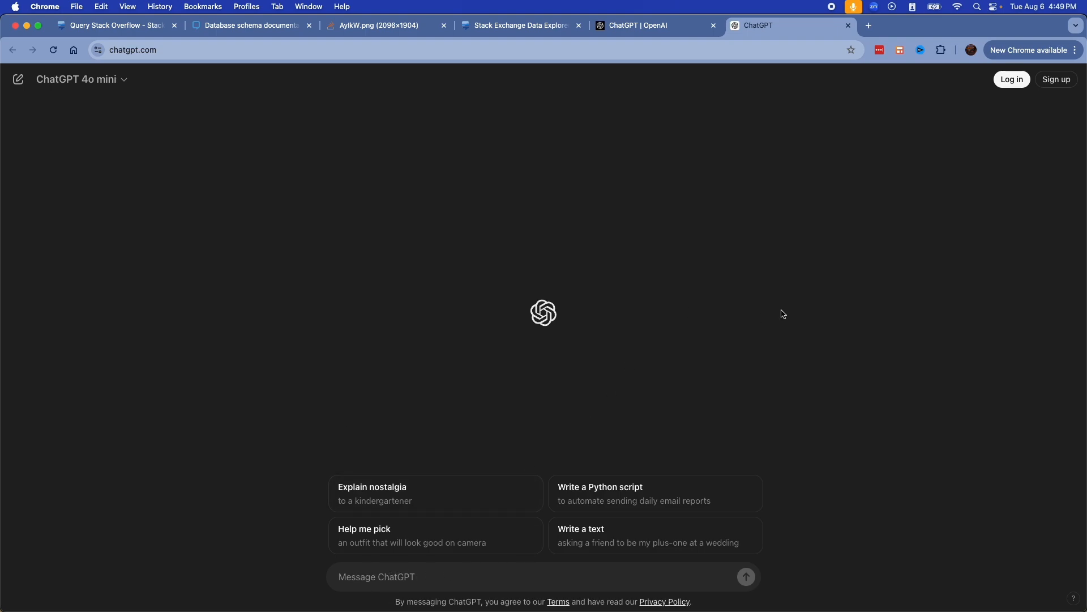
{"action": "type", "text": "Please give me 10 business questions based on the stack overflow data in this database. Here is the documentation"}
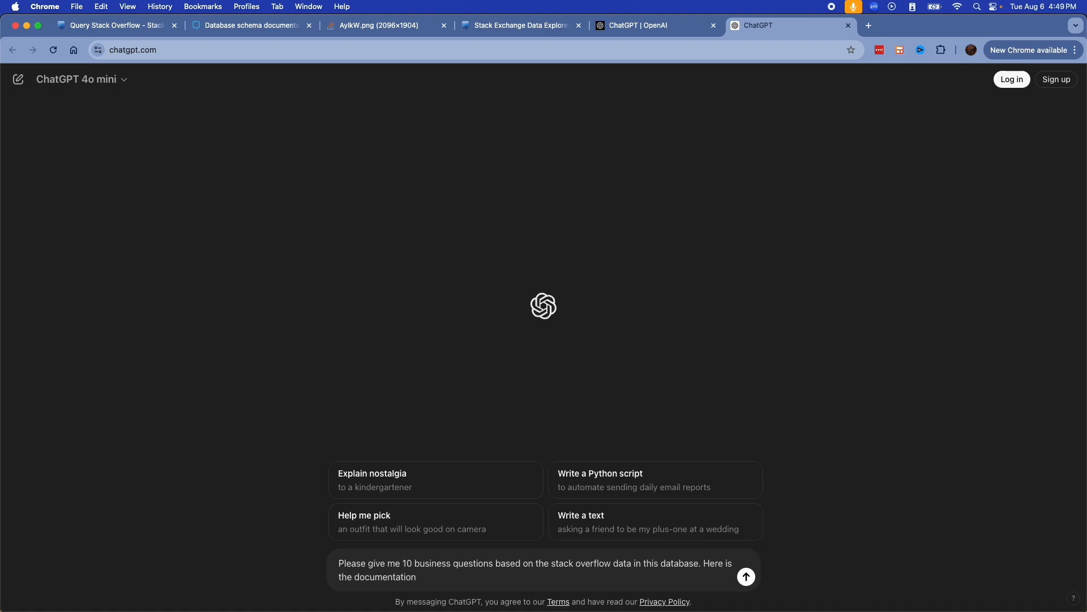
{"action": "type", "text": "database_name"}
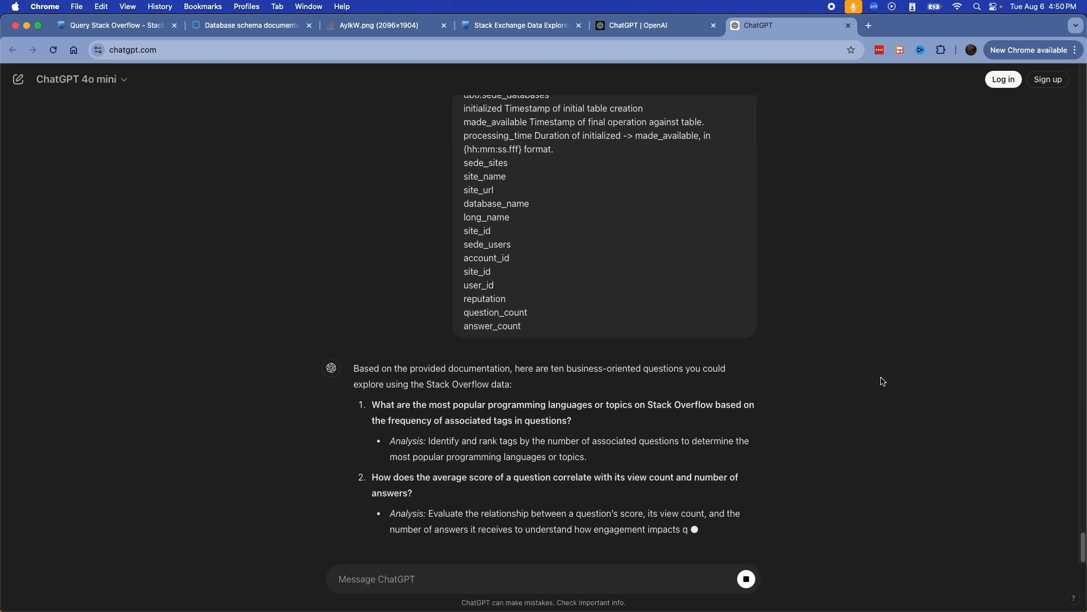
{"action": "scroll", "scroll_direction": "down", "scroll_amount": 3}
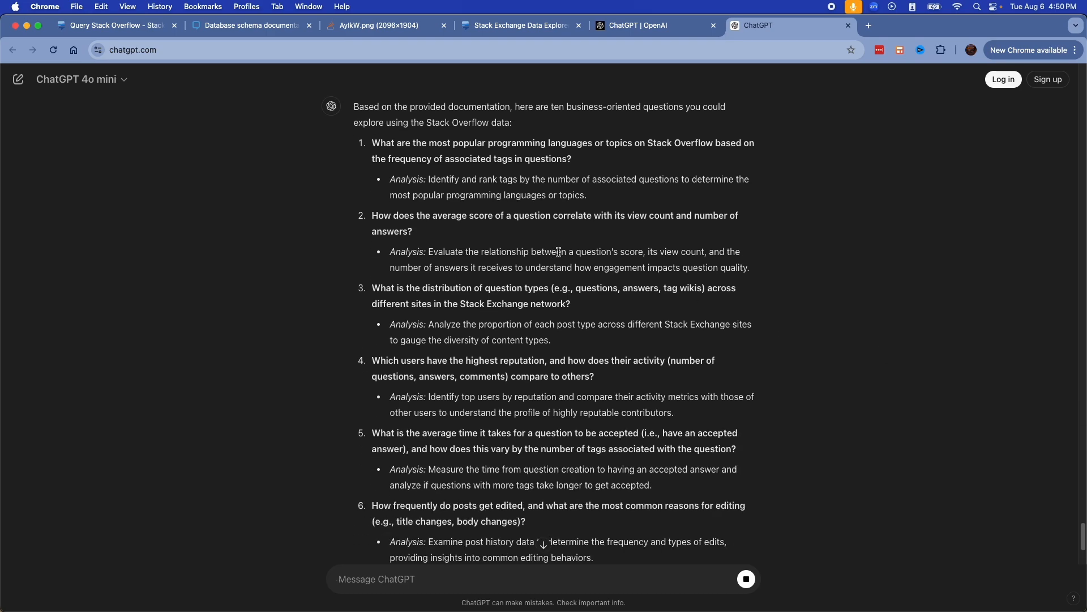
{"action": "scroll", "scroll_direction": "down", "scroll_amount": 3}
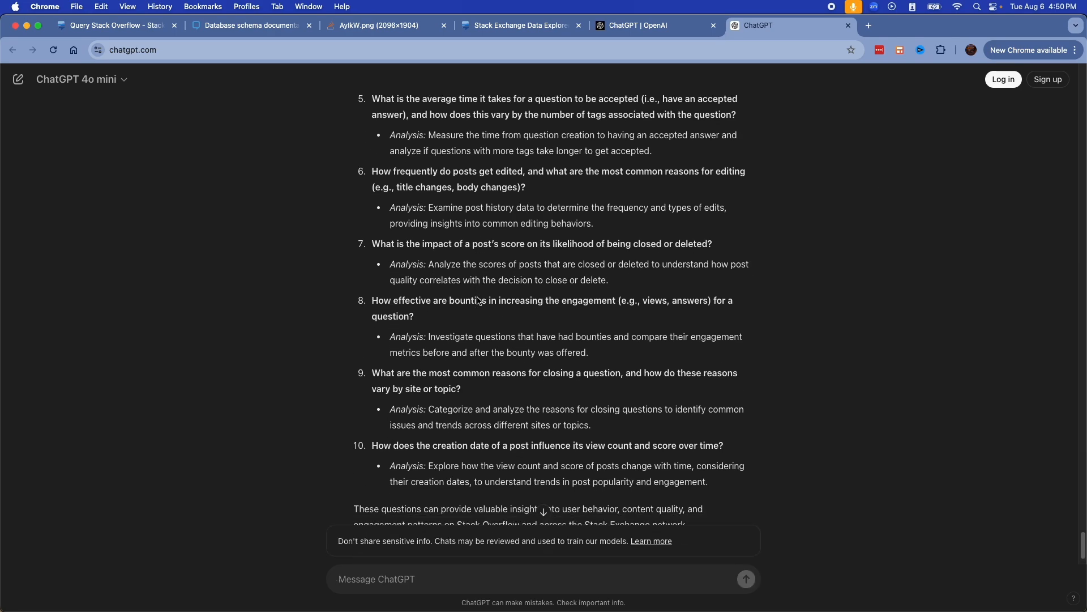
{"action": "scroll", "scroll_direction": "down", "scroll_amount": 3}
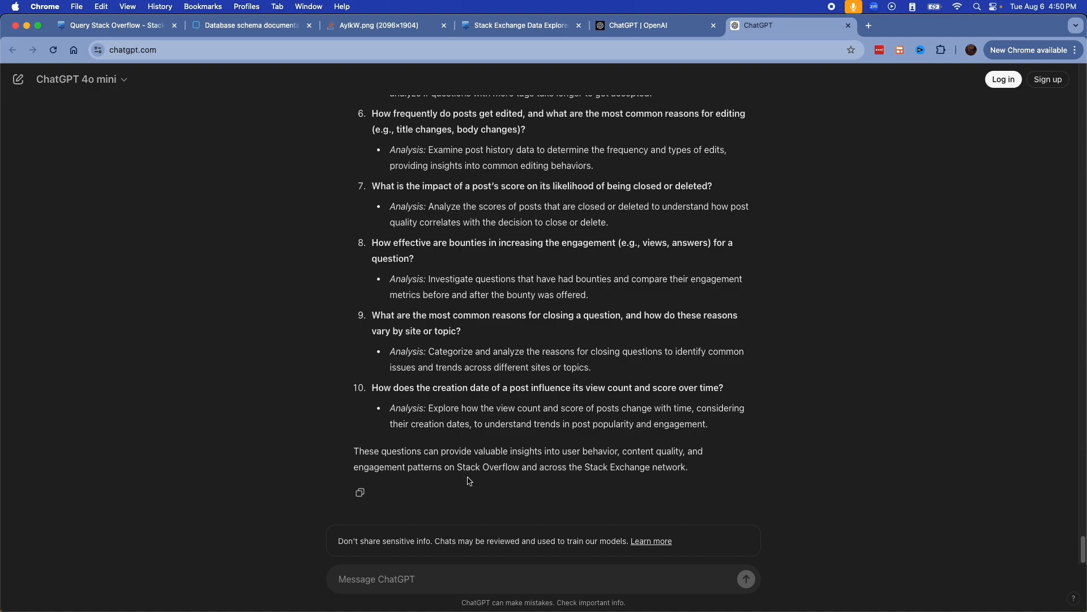
Step: Ask 'Please give me 10 more', read the extra questions, and return to the Data Explorer query page
{"action": "type", "text": "Please"}
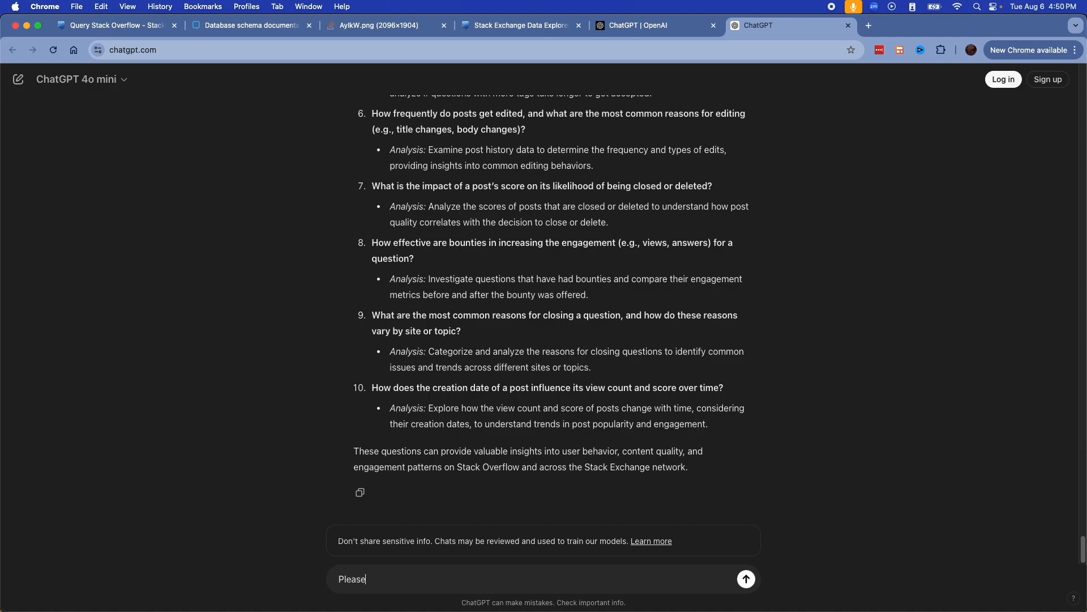
{"action": "type", "text": "give me 10 mor"}
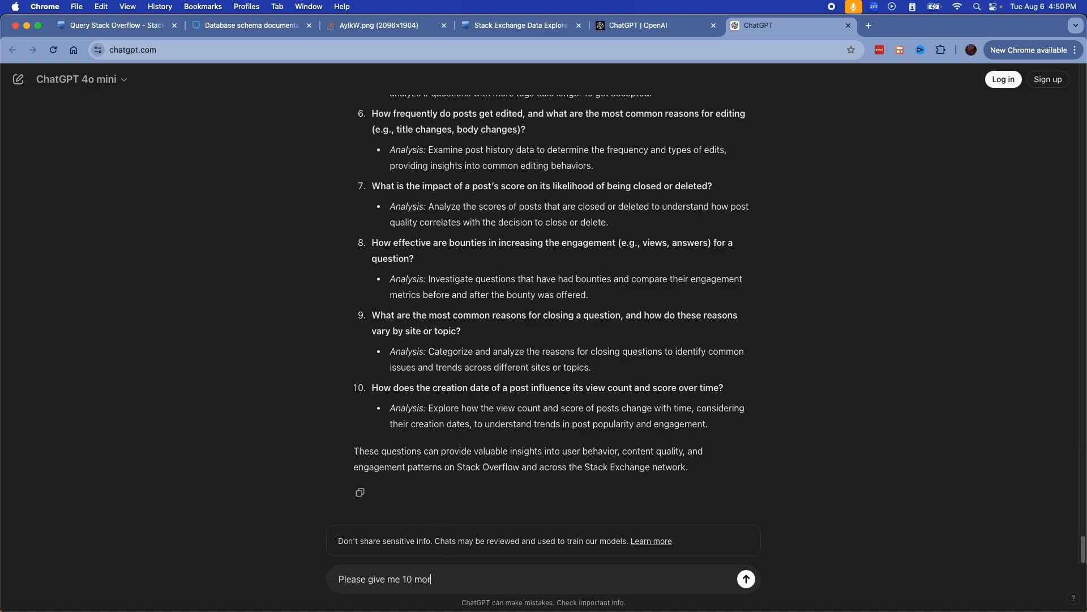
{"action": "left_click", "coordinate": [746, 579]}
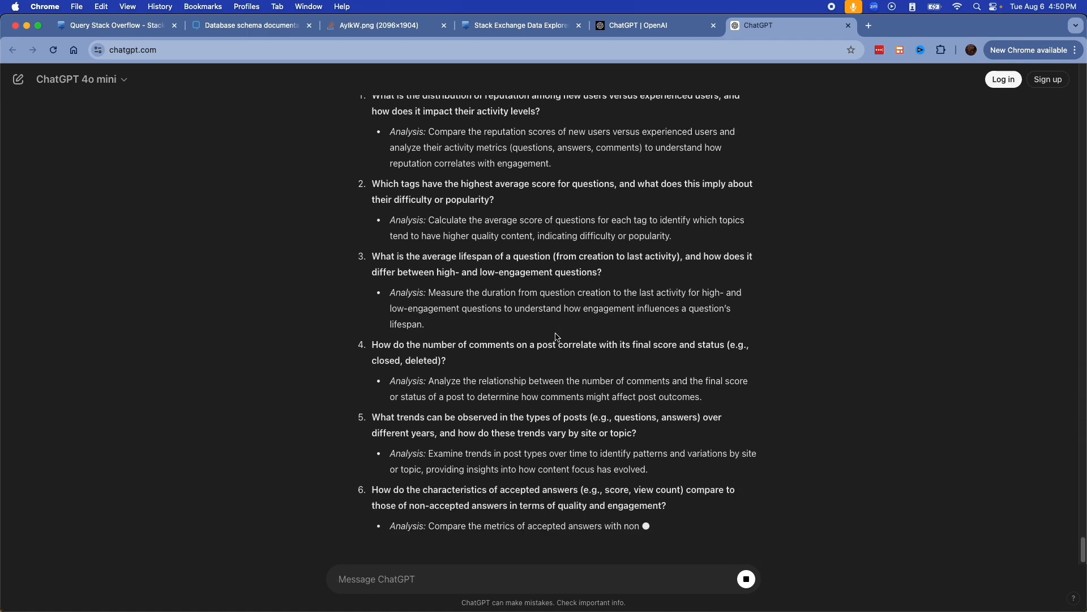
{"action": "scroll", "scroll_direction": "down", "scroll_amount": 3}
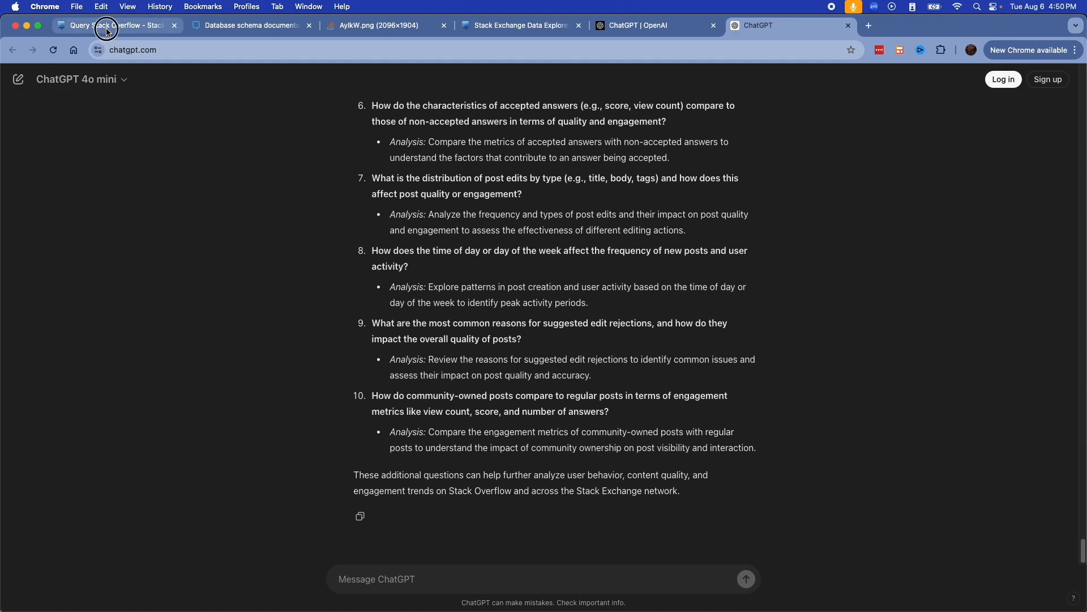
{"action": "left_click", "coordinate": [115, 25]}
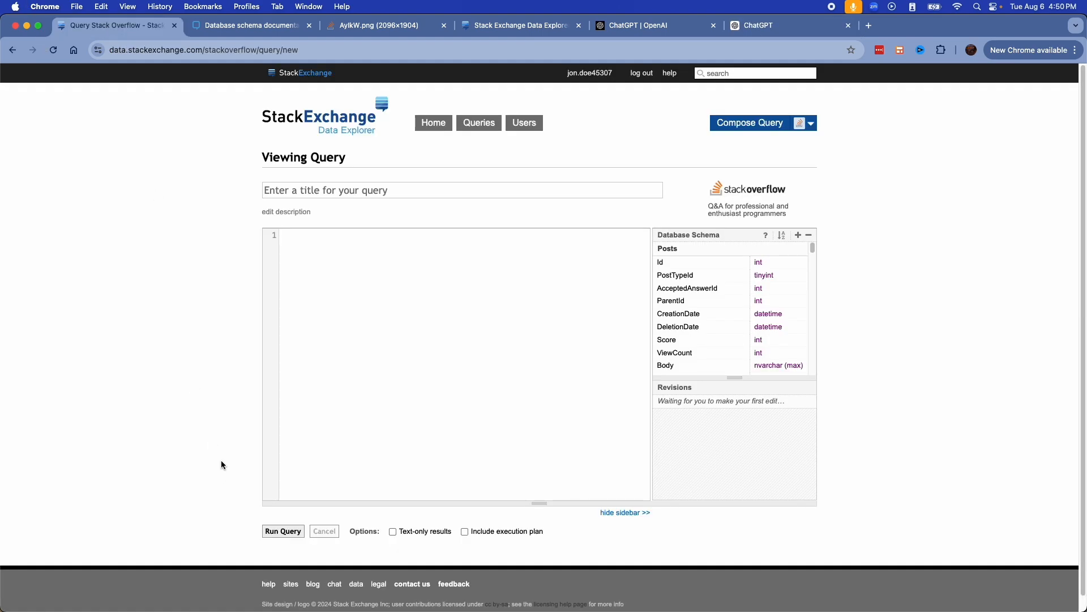